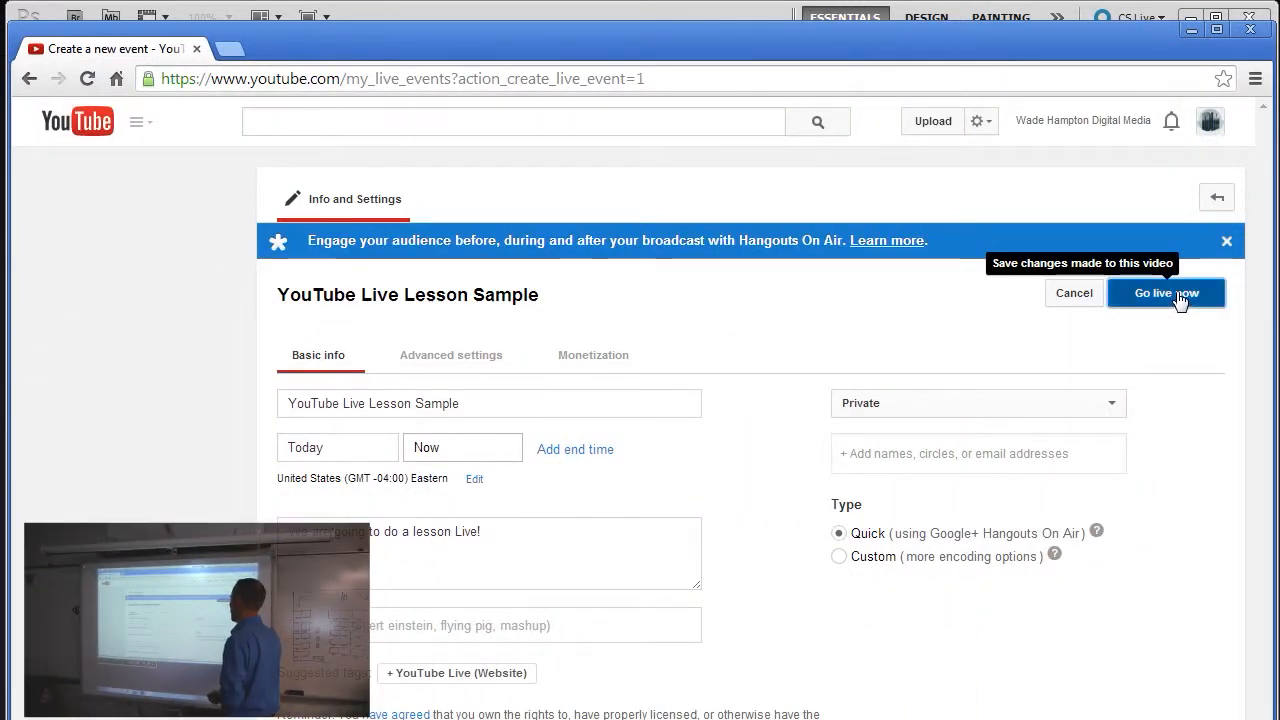
Go live now with the YouTube Live Lesson Sample event in Hangouts On Air
click(1165, 293)
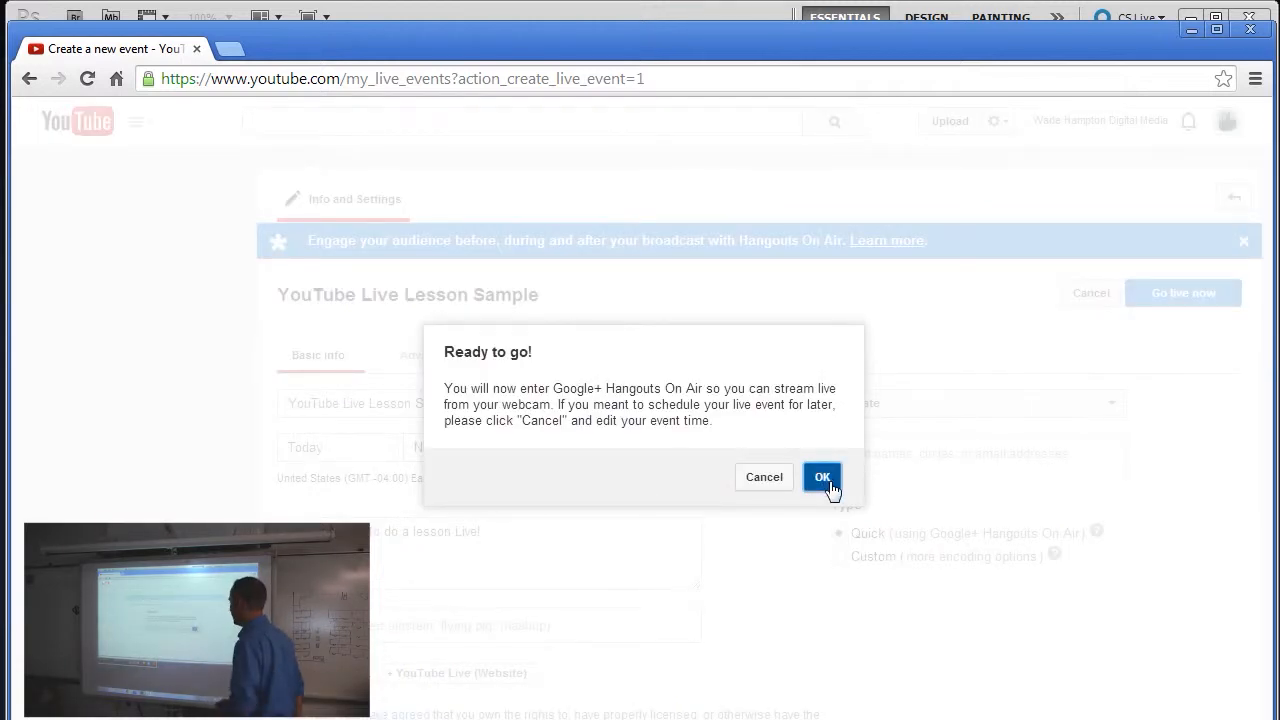
click(821, 476)
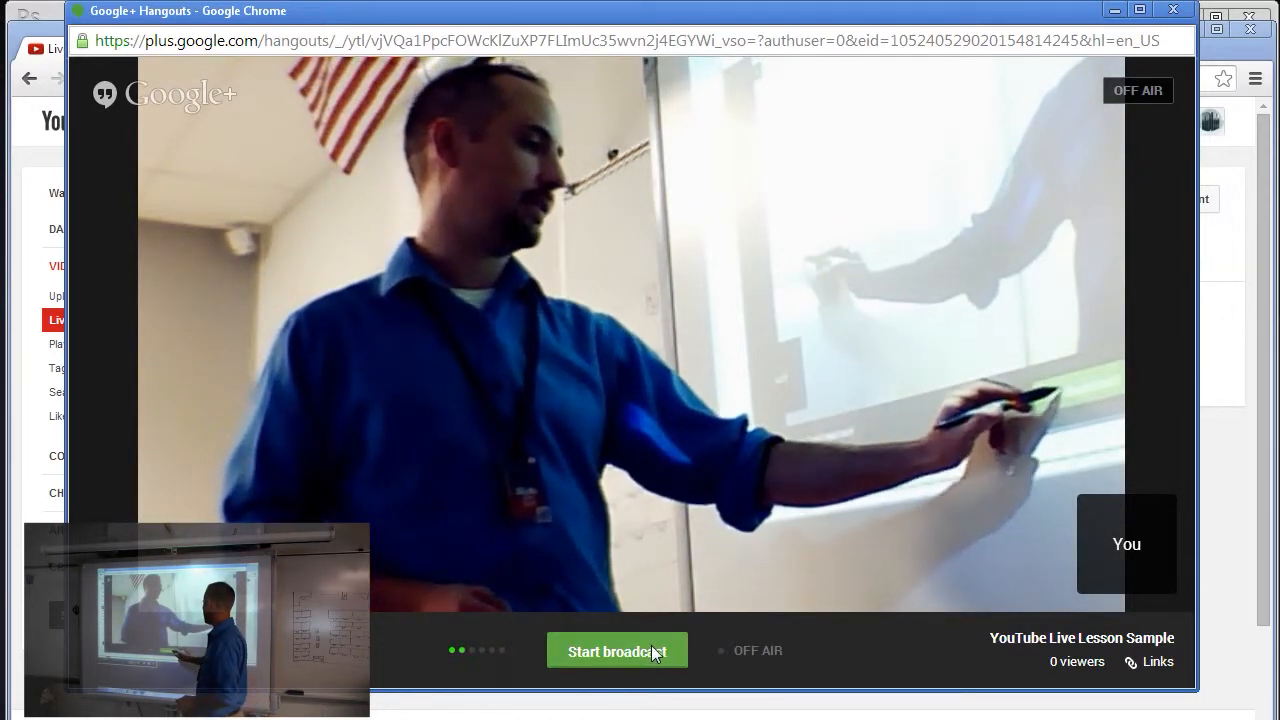
Put the lesson Hangout on air and confirm broadcasting to YouTube
click(617, 651)
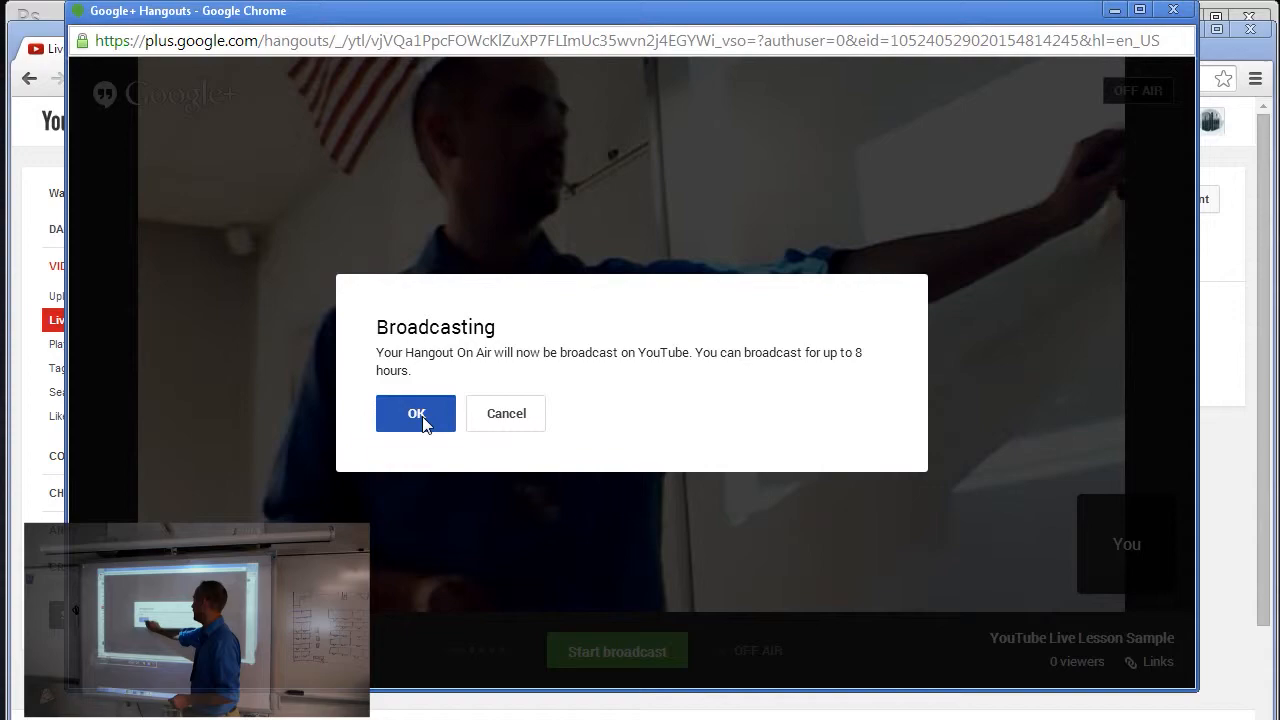
click(416, 414)
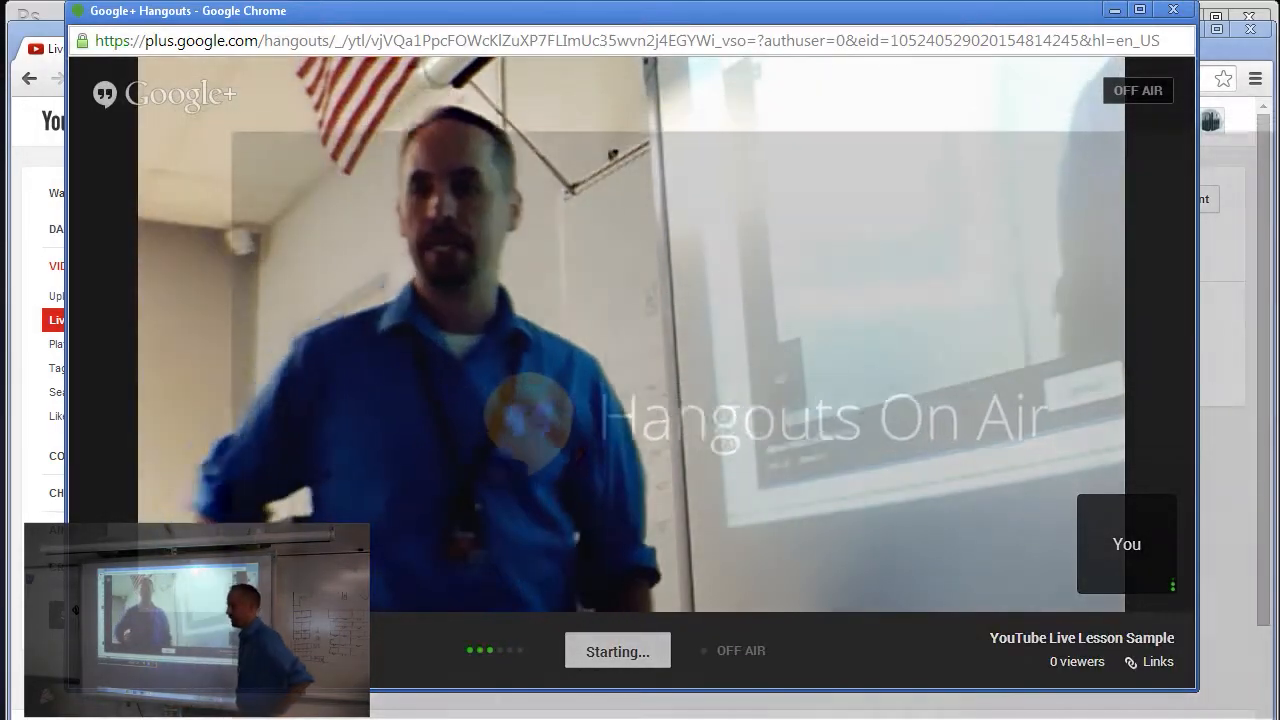
click(616, 651)
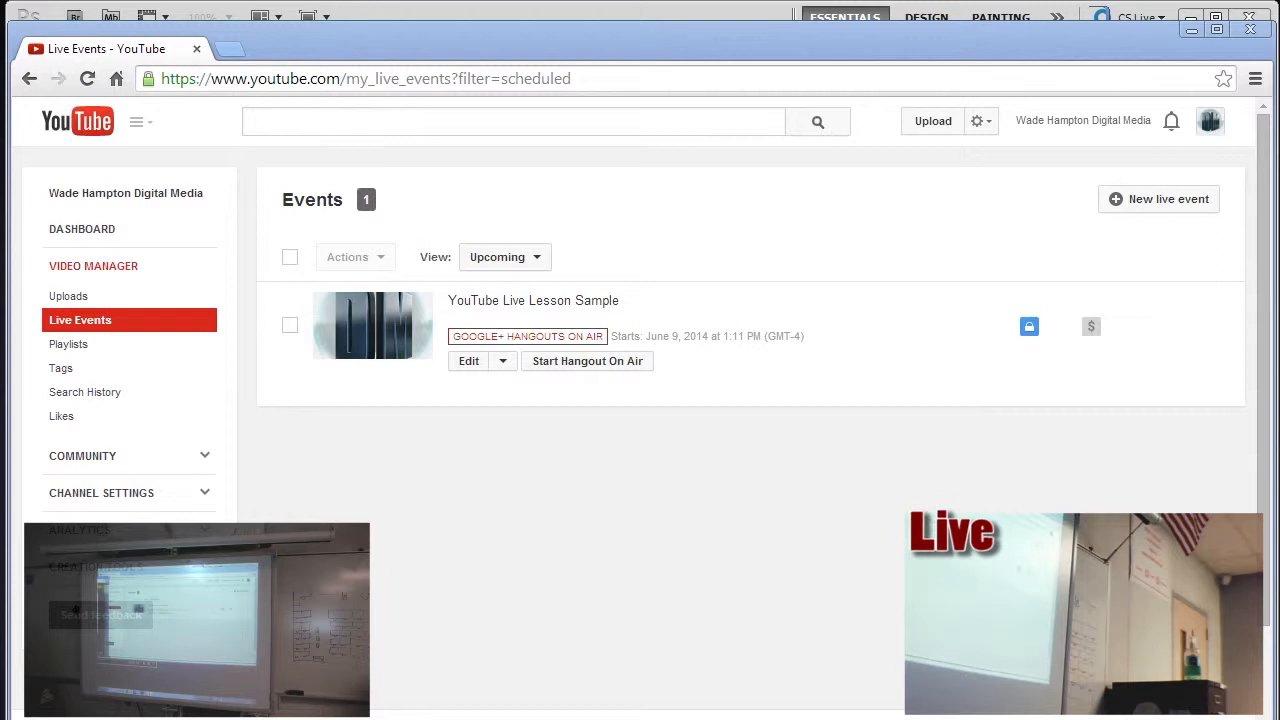
mouse_move(688, 468)
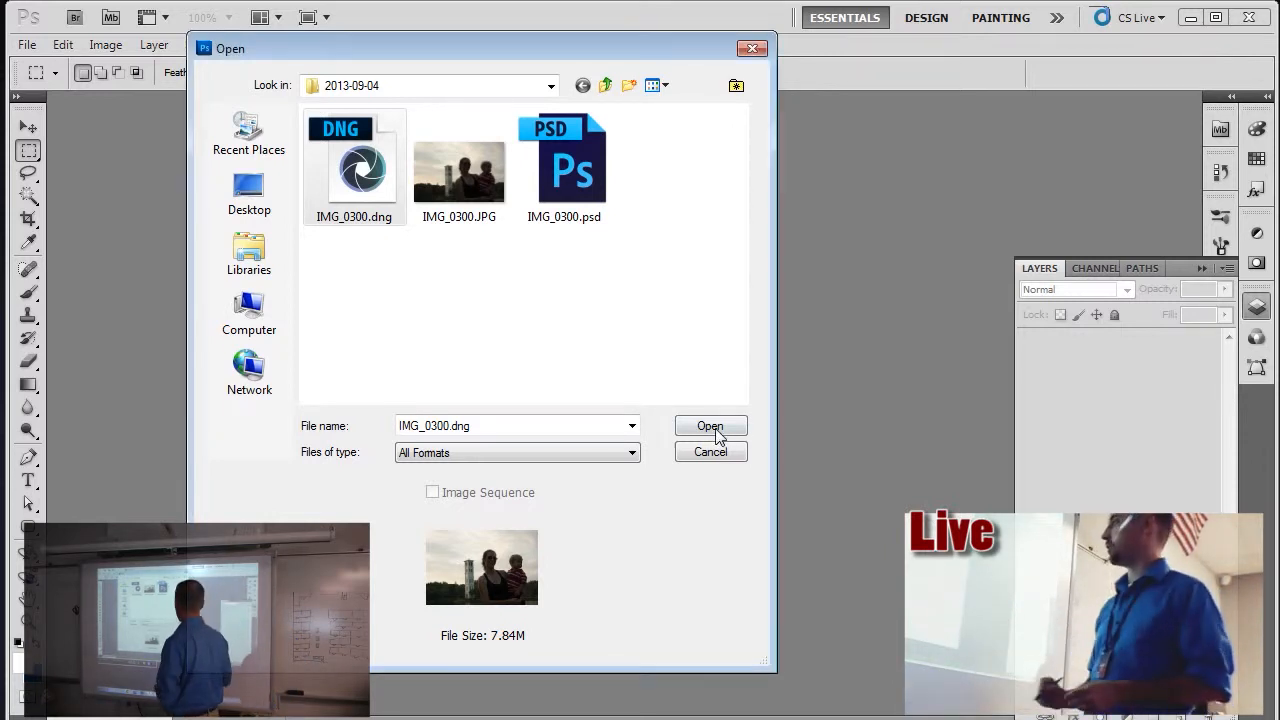
Open IMG_0300.dng from the 2013-09-04 folder in Camera Raw
click(710, 426)
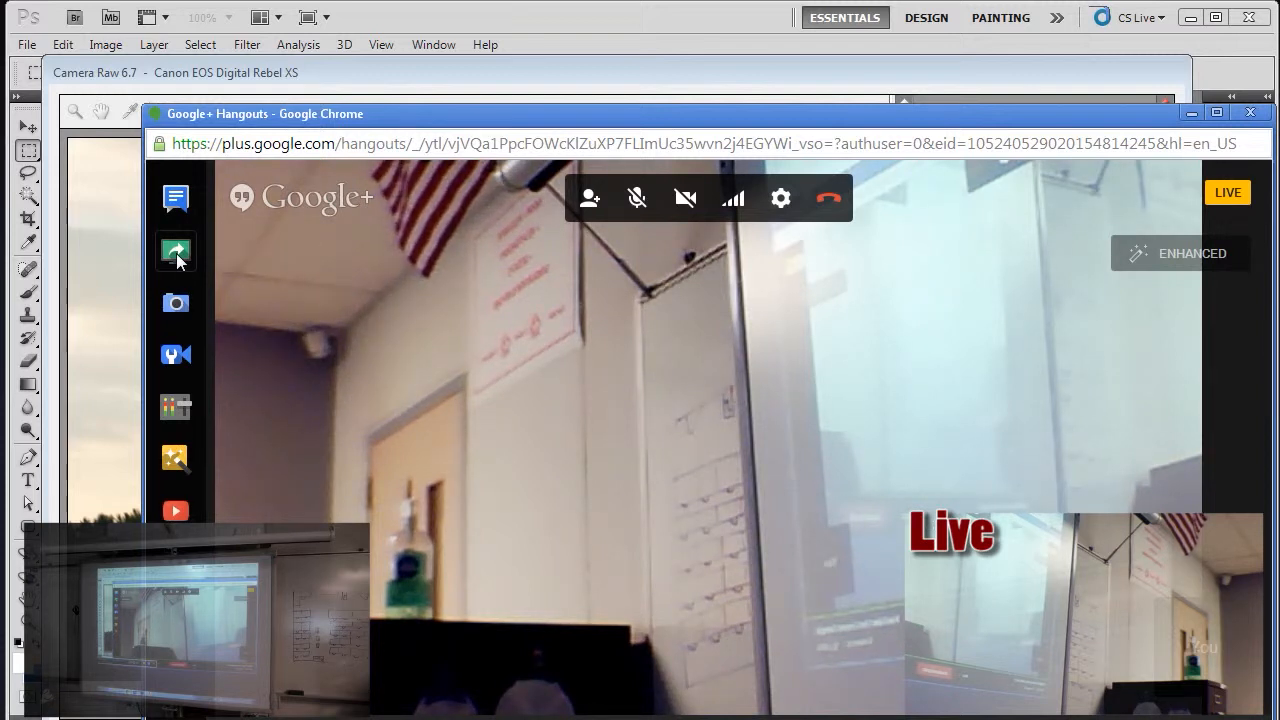
Screenshare the desktop into the live Hangouts On Air broadcast
click(175, 251)
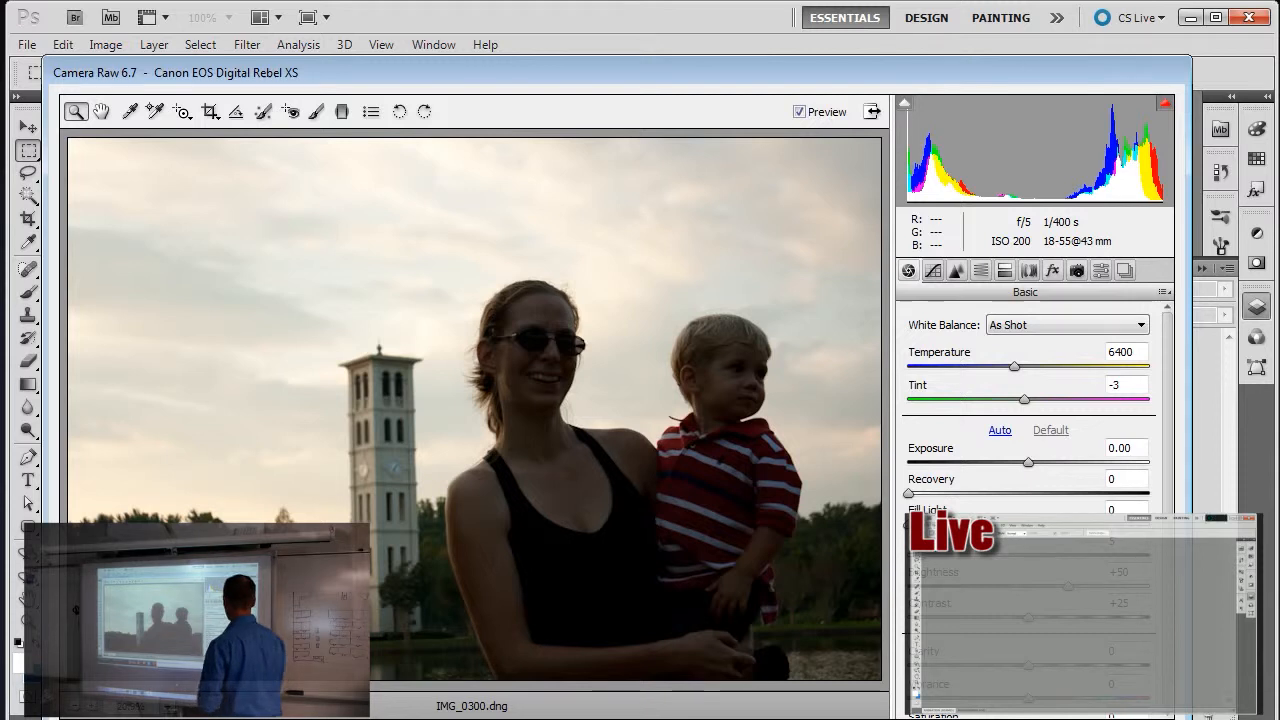
Test Exposure at +2.15, reset it to 0.00, and select the Adjustment Brush
drag(1028, 462, 1093, 462)
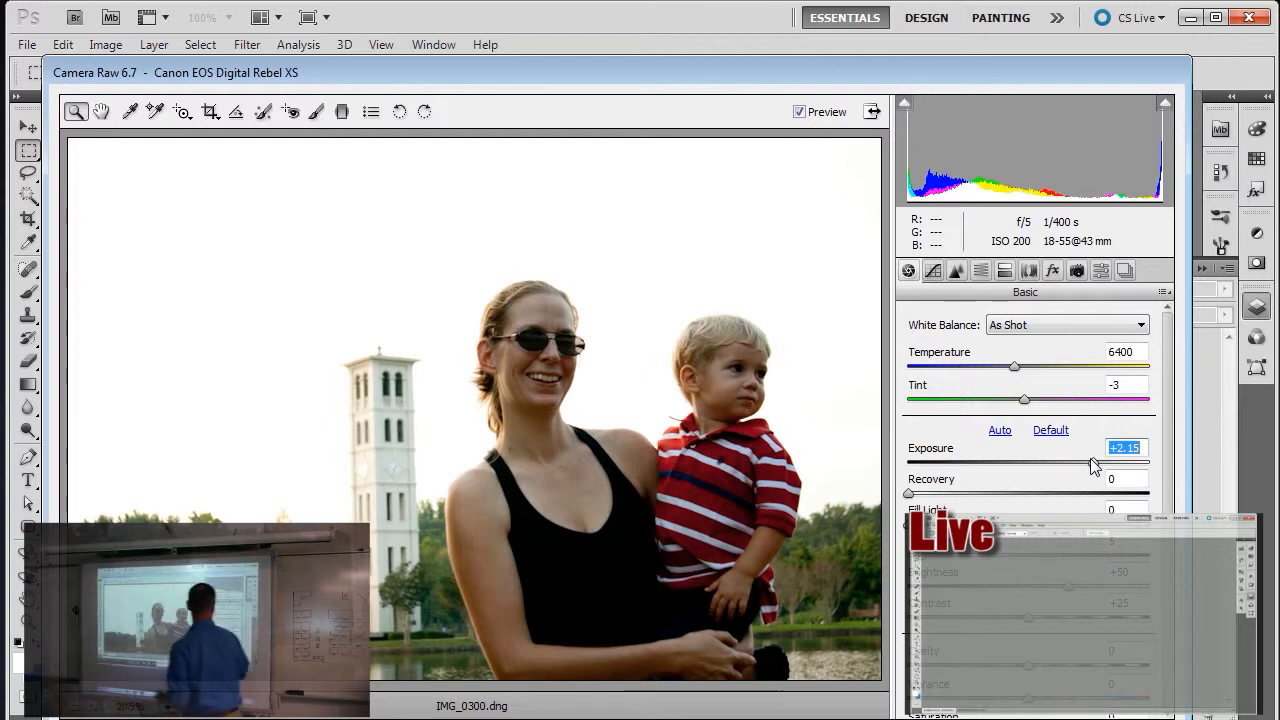
click(1050, 430)
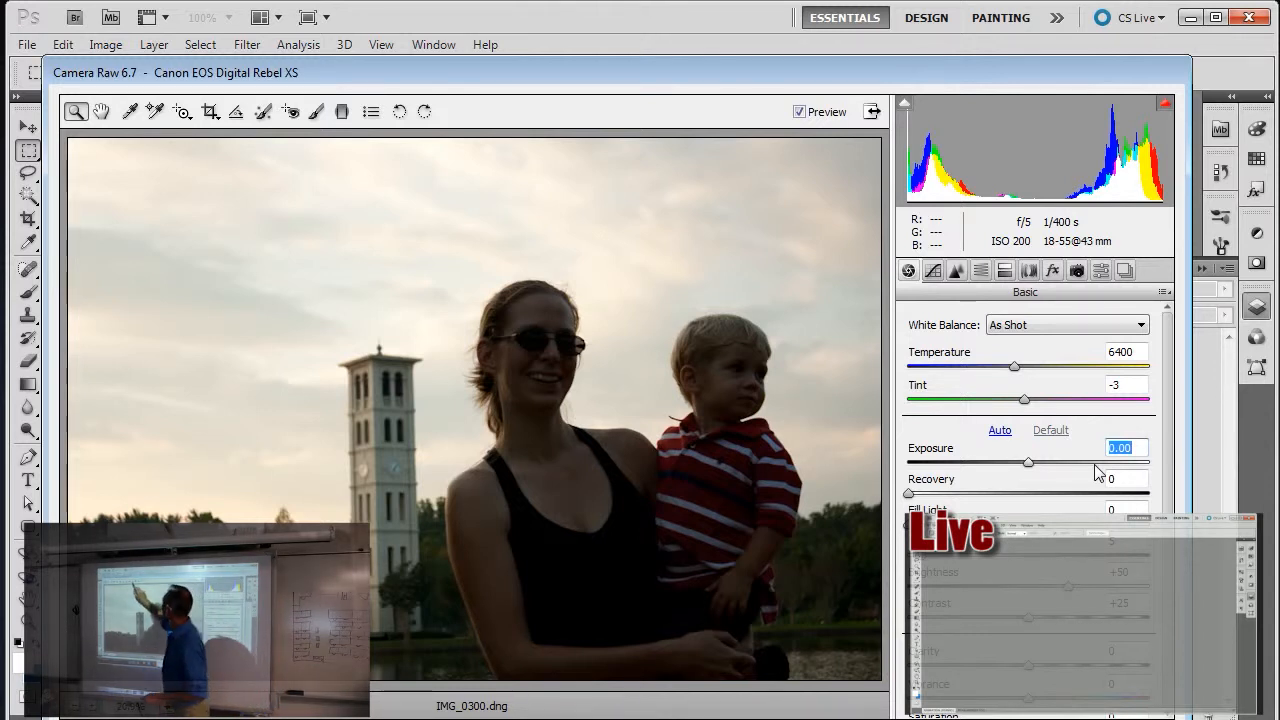
click(316, 111)
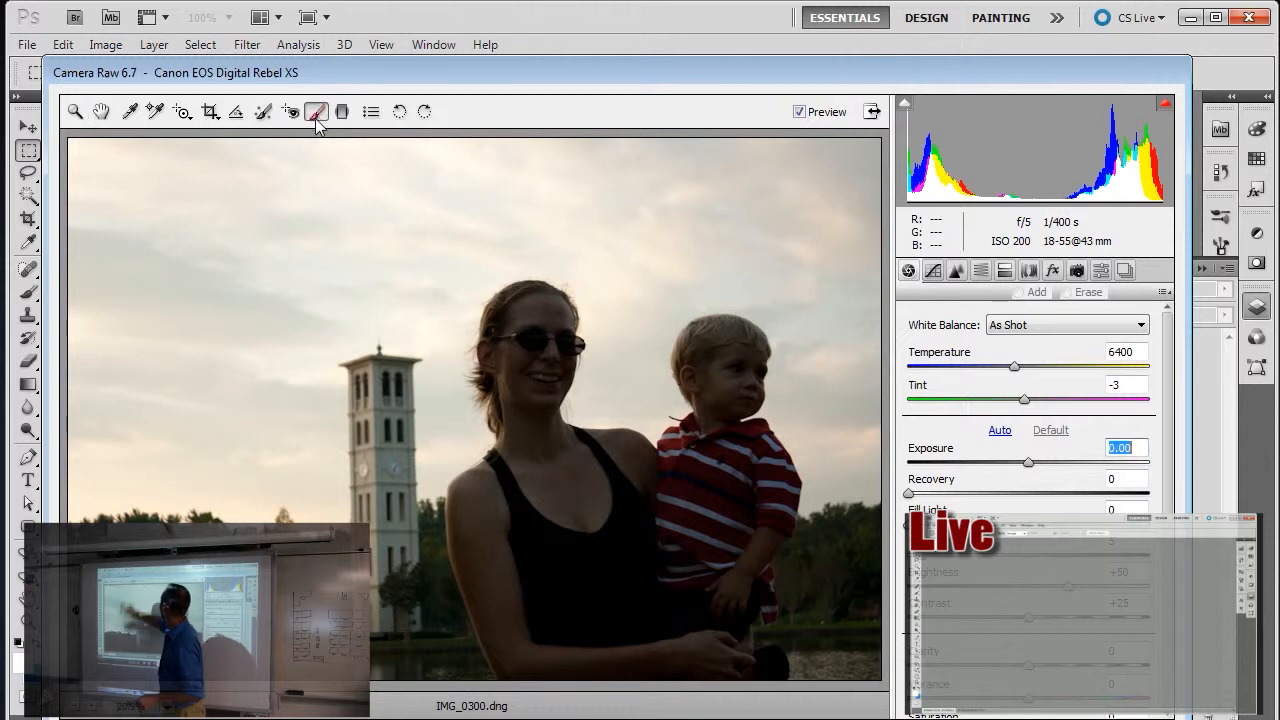
Set the brush to +1.95 exposure and +82 brightness, then paint the child's face
click(316, 111)
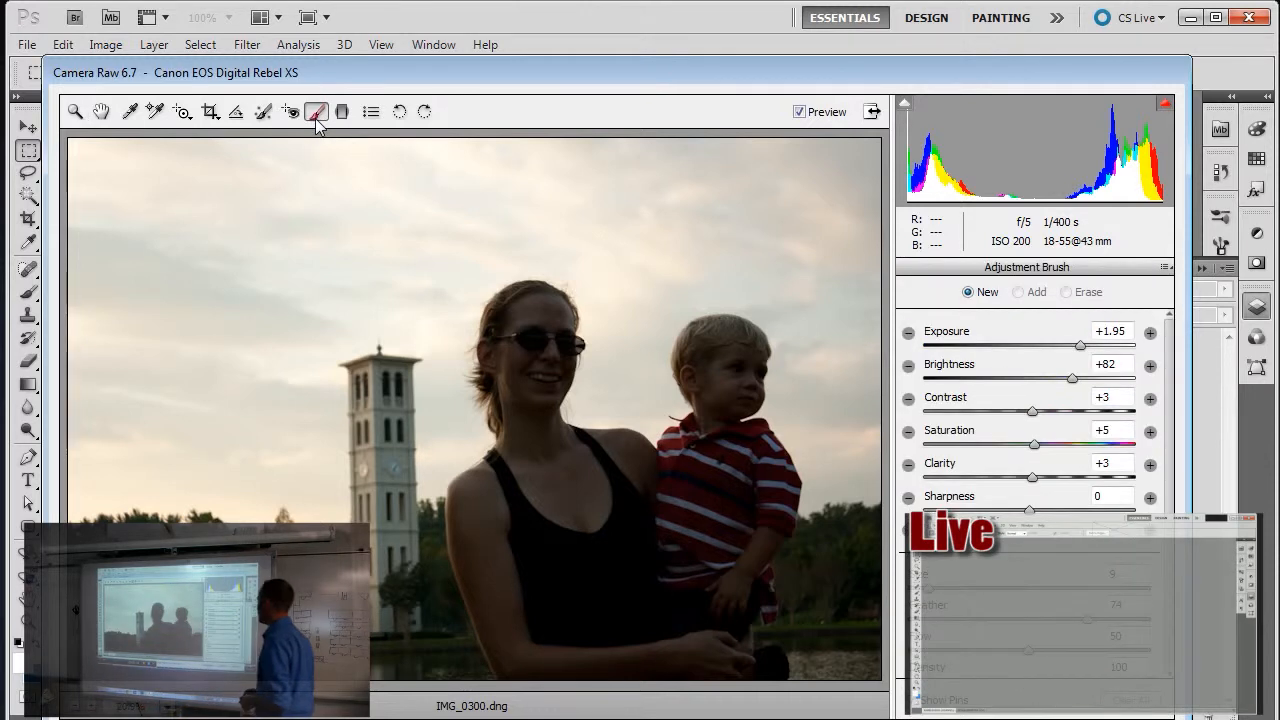
mouse_move(316, 111)
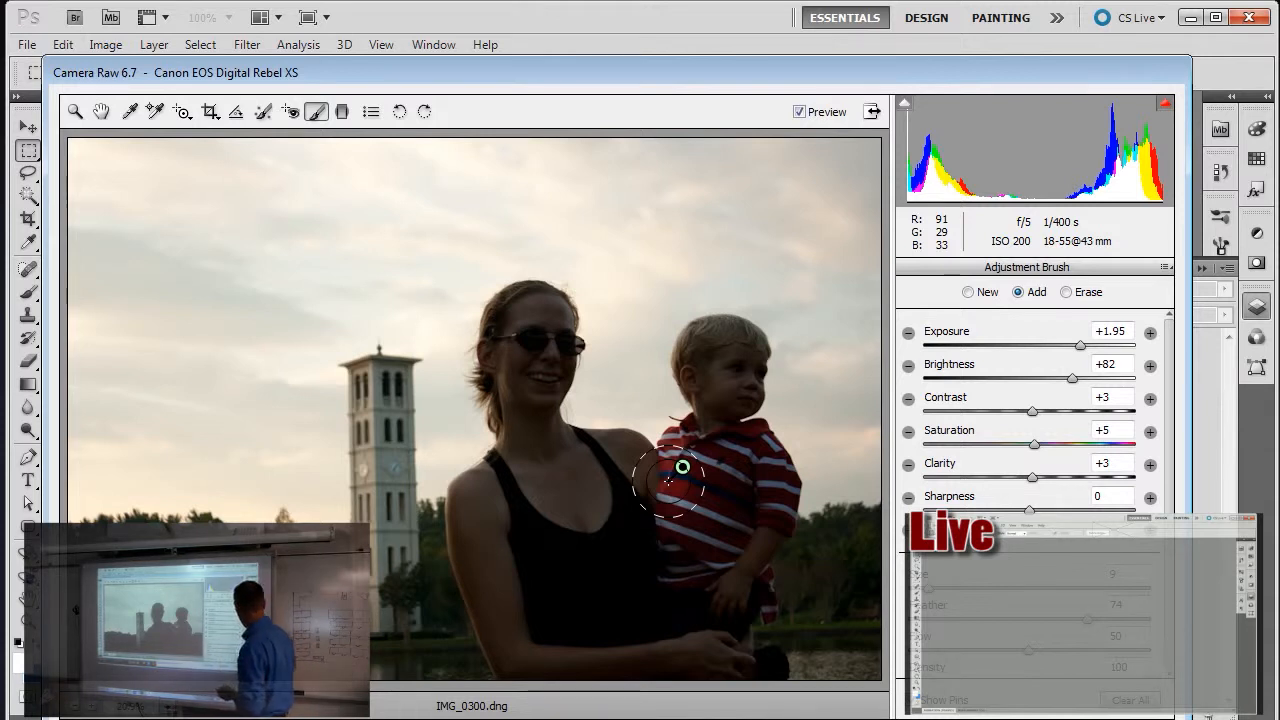
mouse_move(682, 467)
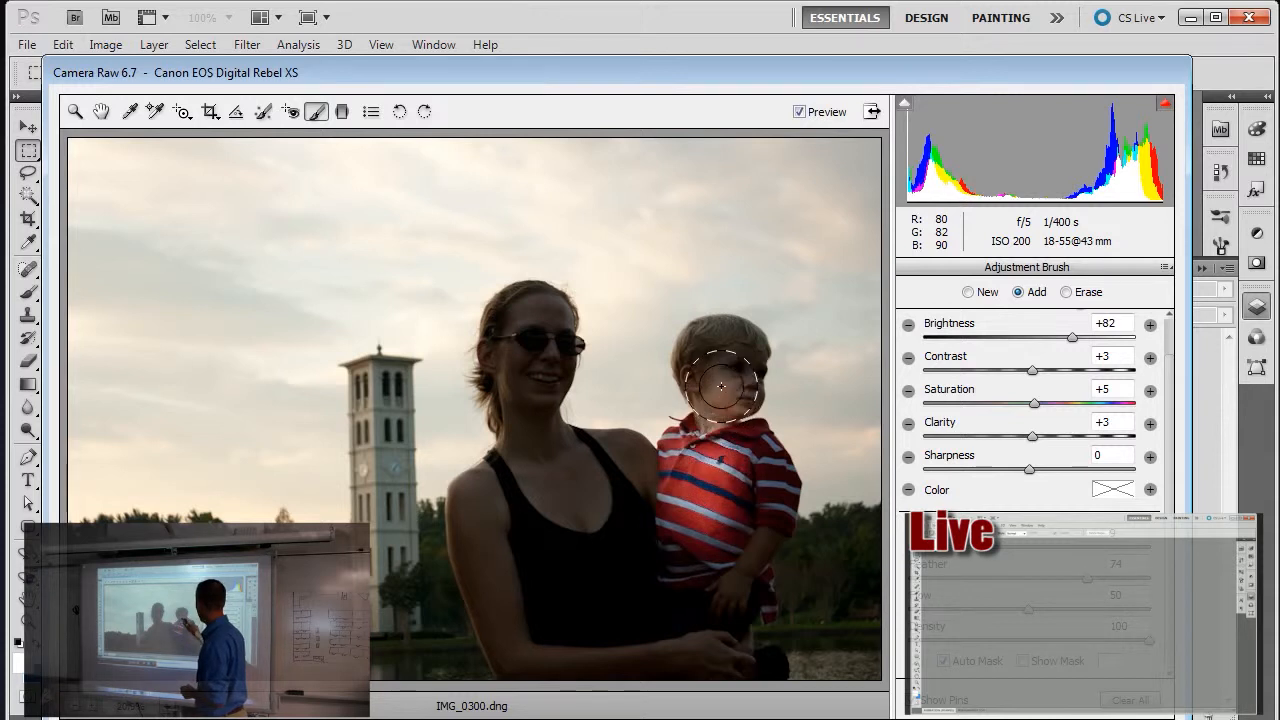
mouse_move(755, 385)
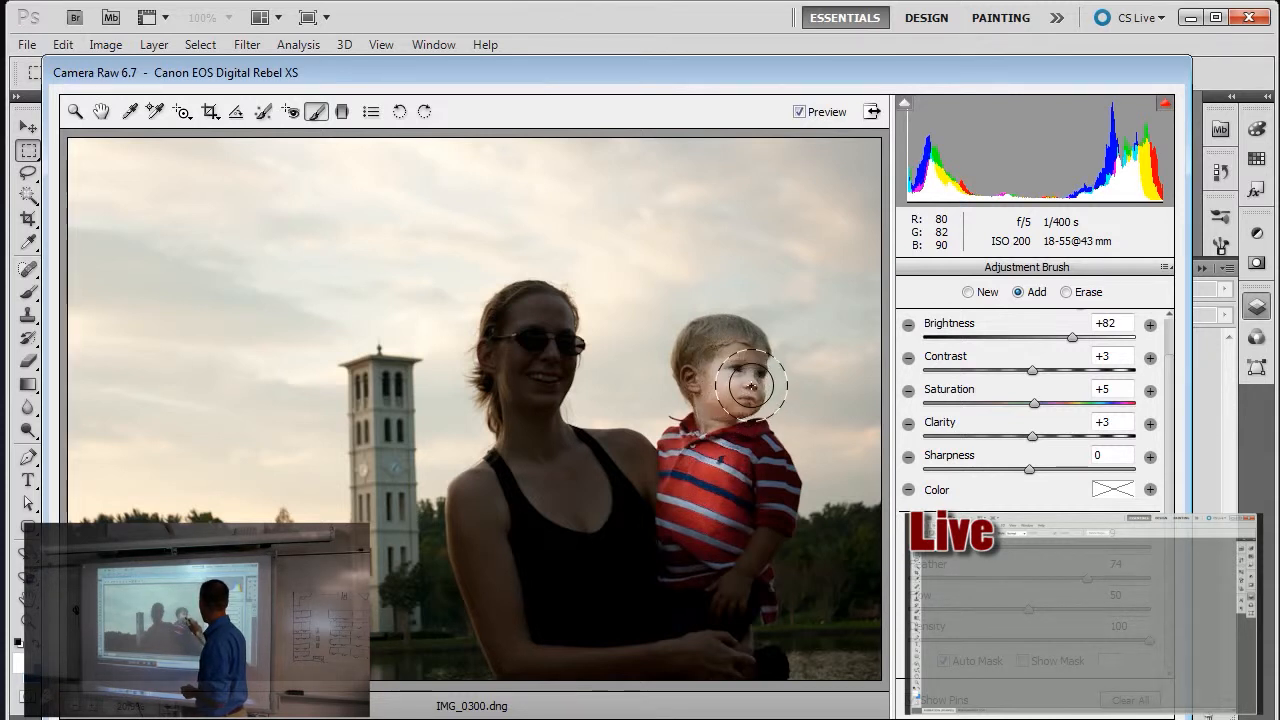
drag(750, 385, 708, 355)
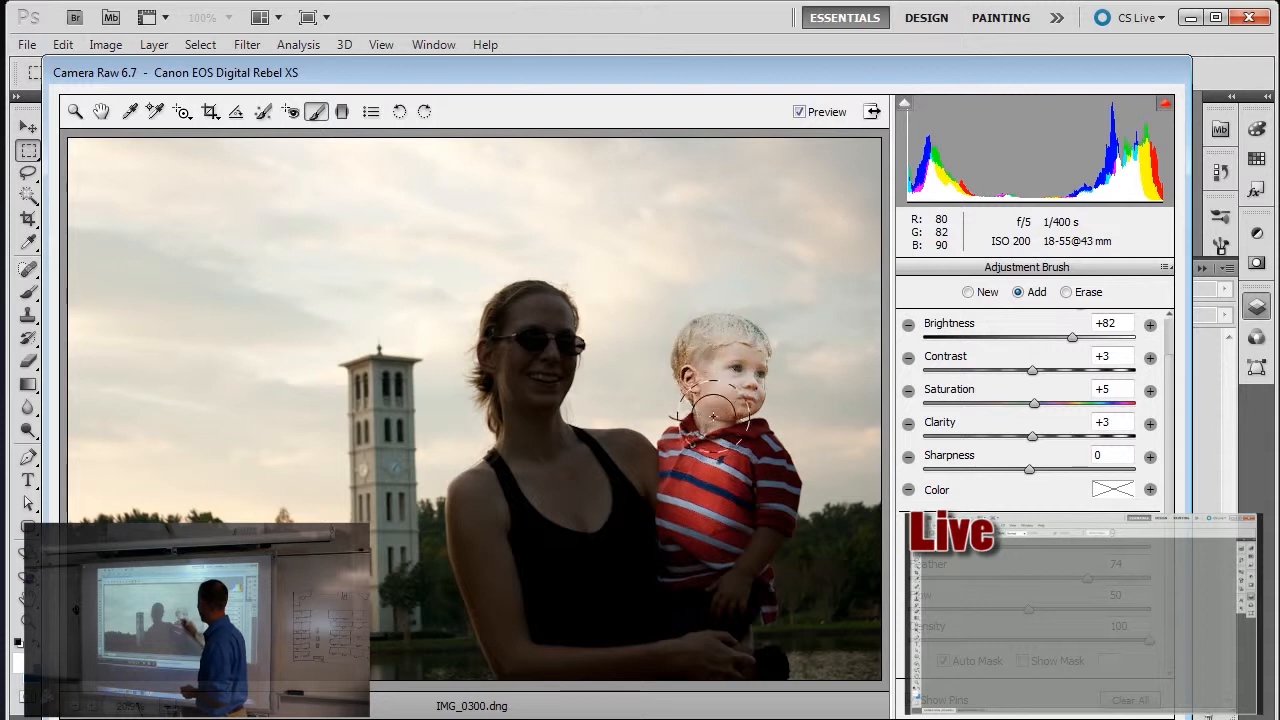
Paint over the child's body and the woman's top, arms and face, then show the mask
drag(715, 410, 665, 630)
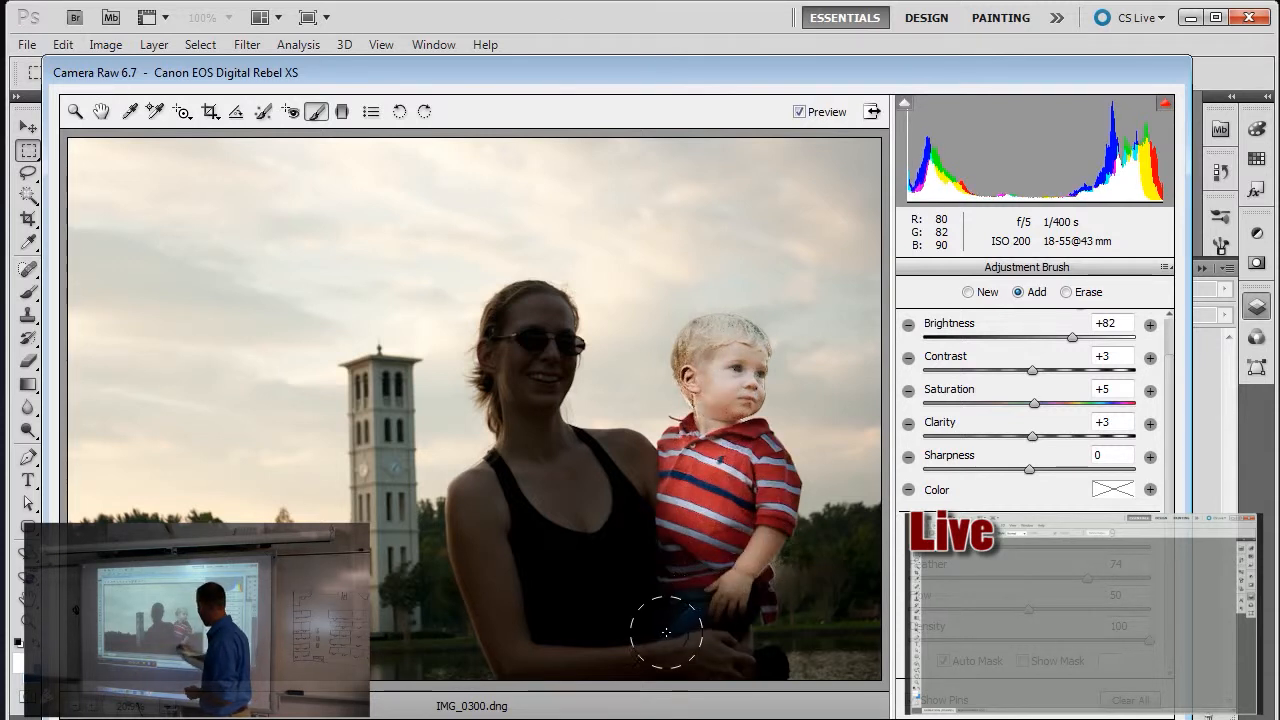
drag(665, 632, 518, 560)
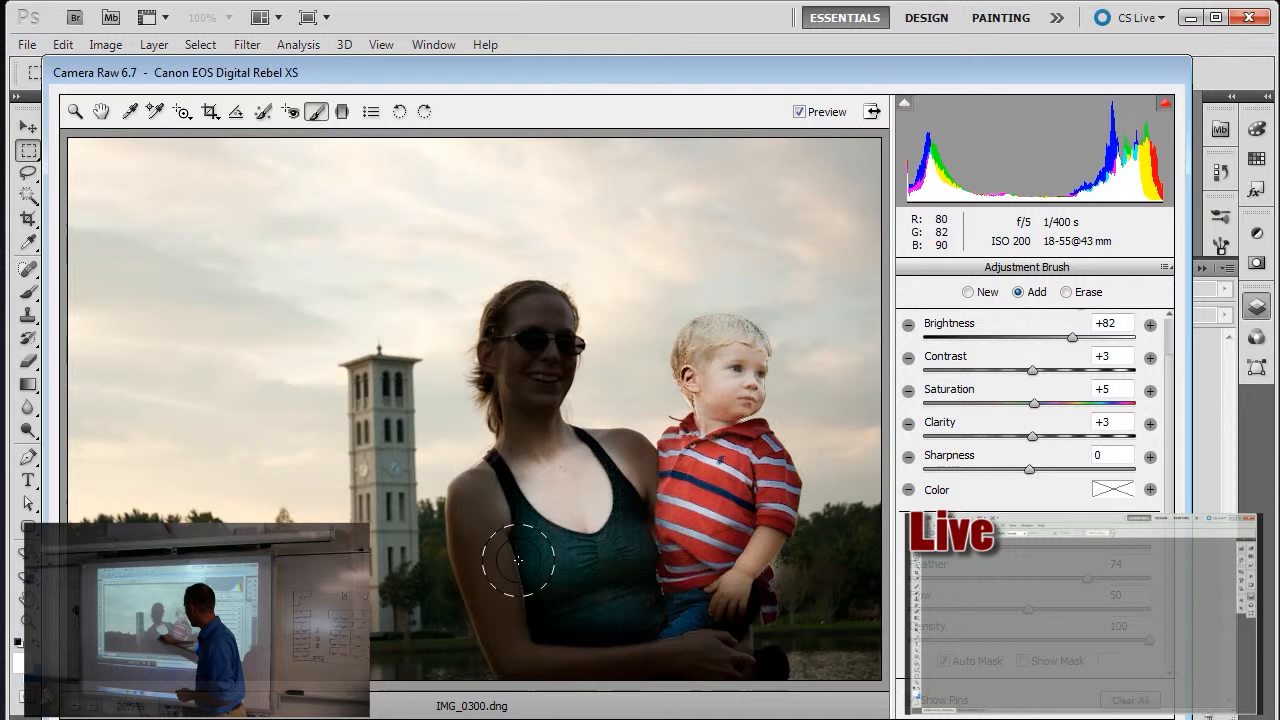
drag(518, 560, 535, 350)
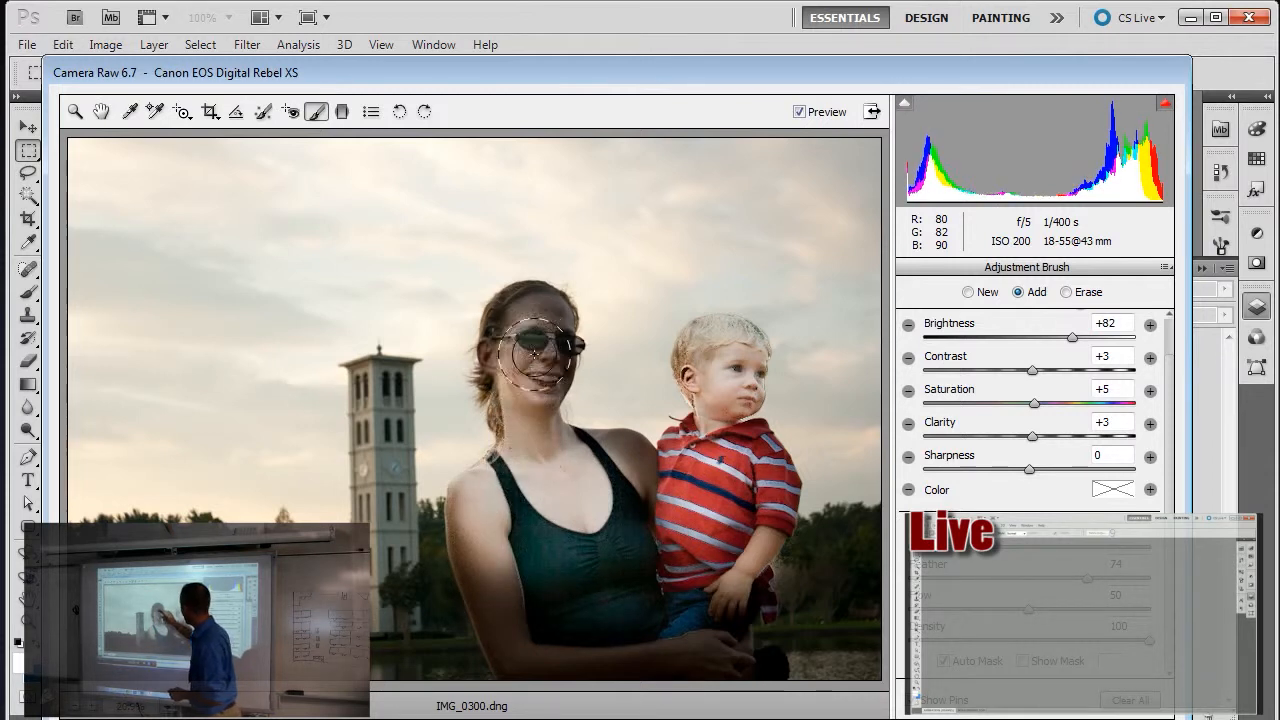
drag(540, 350, 520, 325)
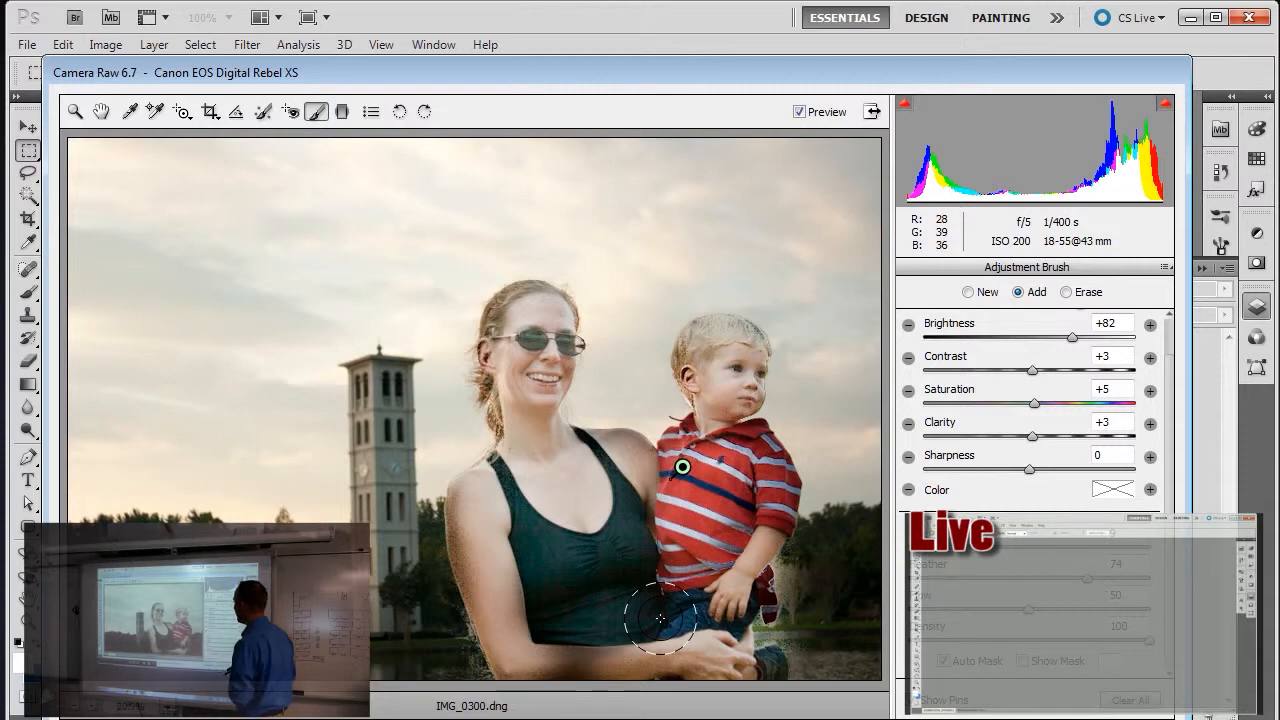
click(1022, 661)
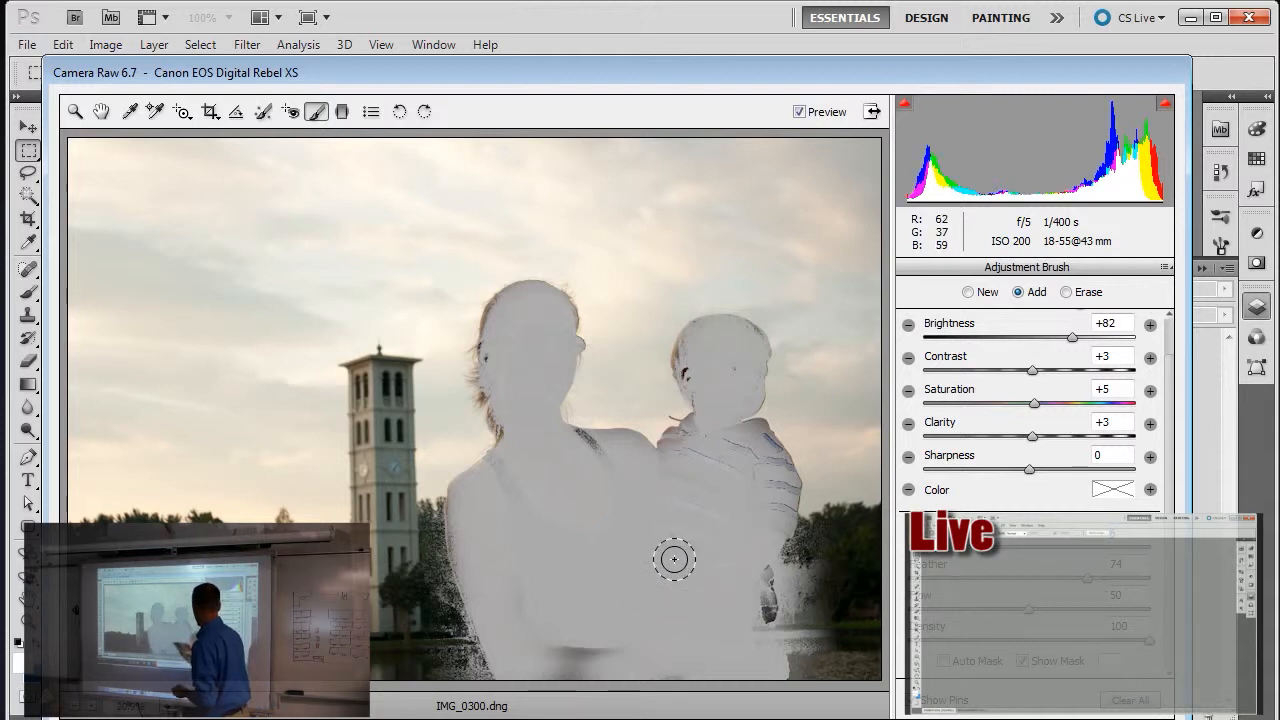
Paint over missed spots in the figures' mask and toggle Show Mask again
drag(674, 558, 680, 492)
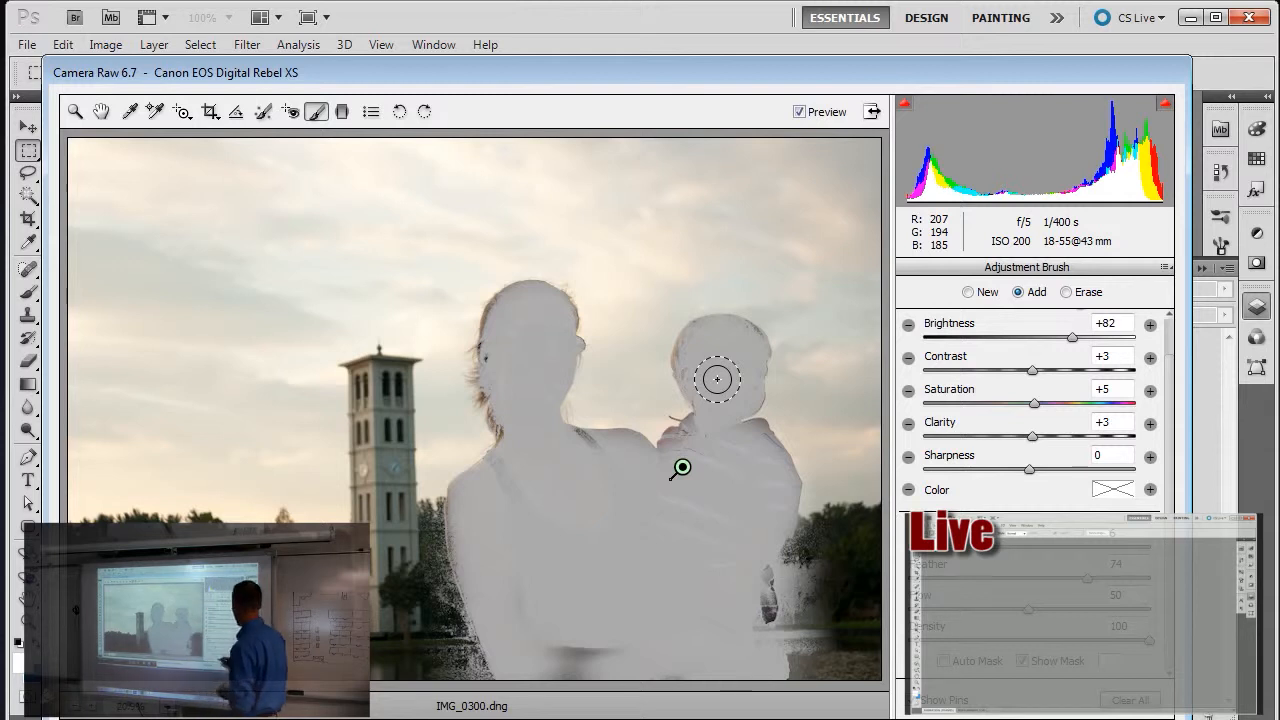
click(1022, 660)
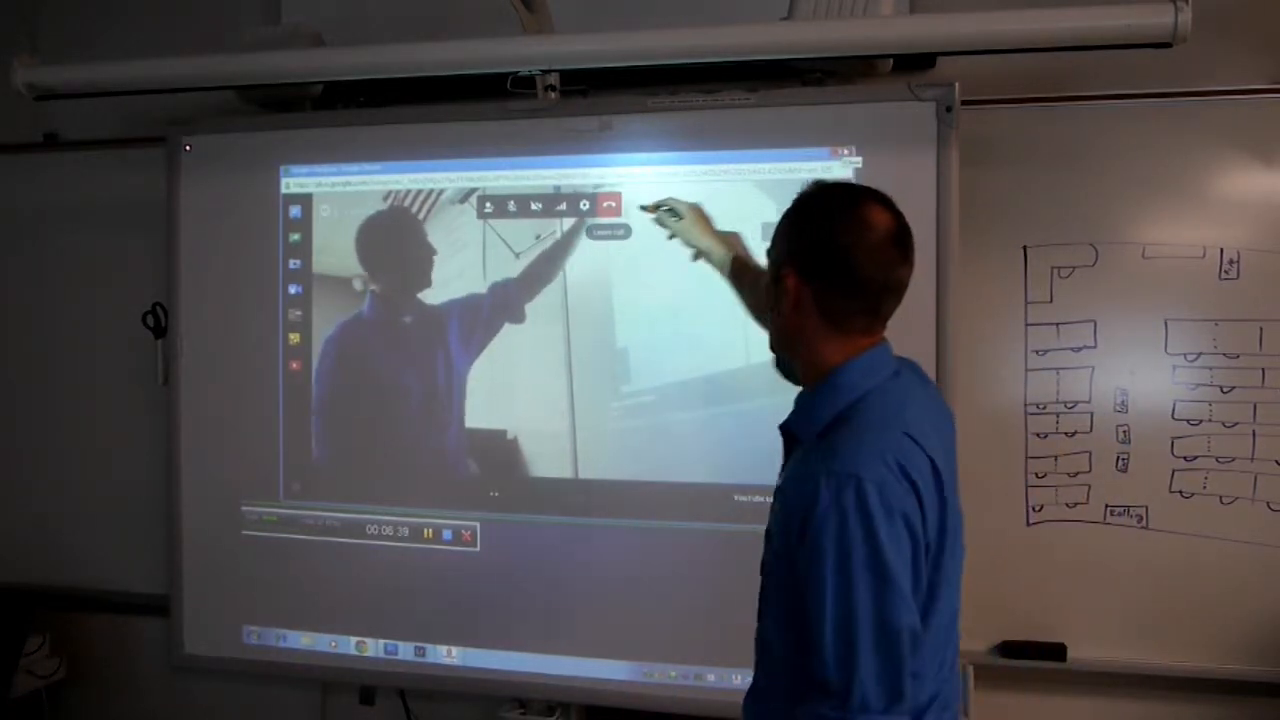
Leave the call to end the Hangout On Air broadcast
click(607, 206)
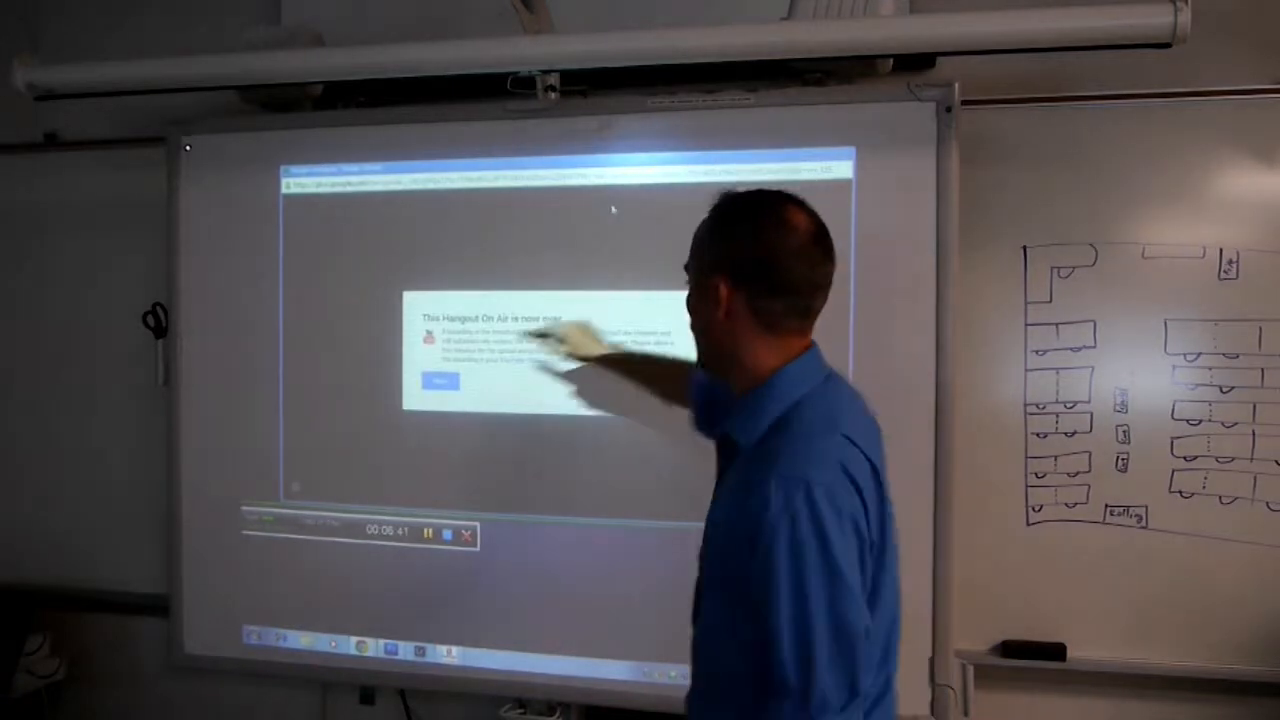